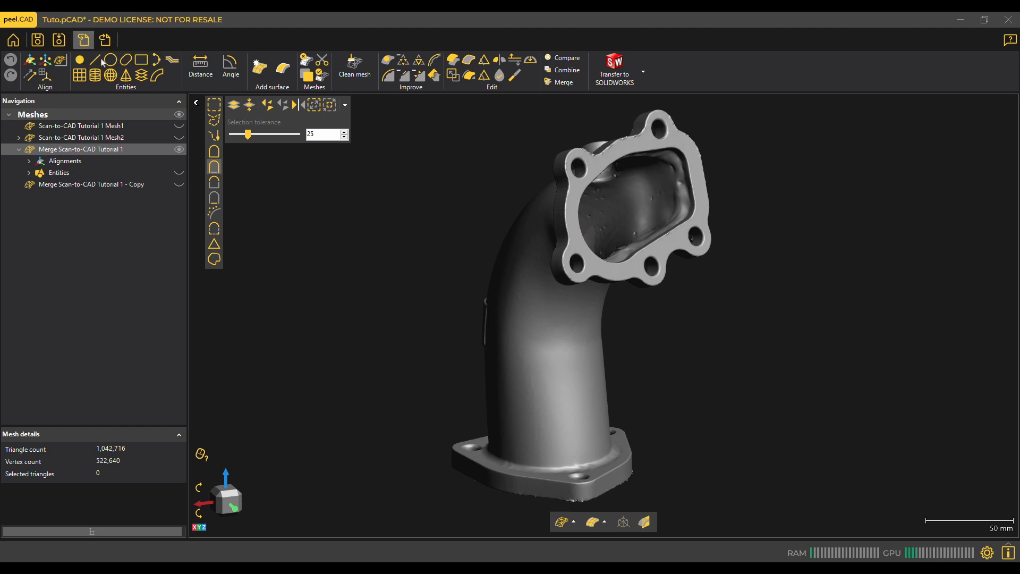
Step: Browse the Gray demo part folder for the session file containing Mesh1 and Mesh2
left_click(83, 40)
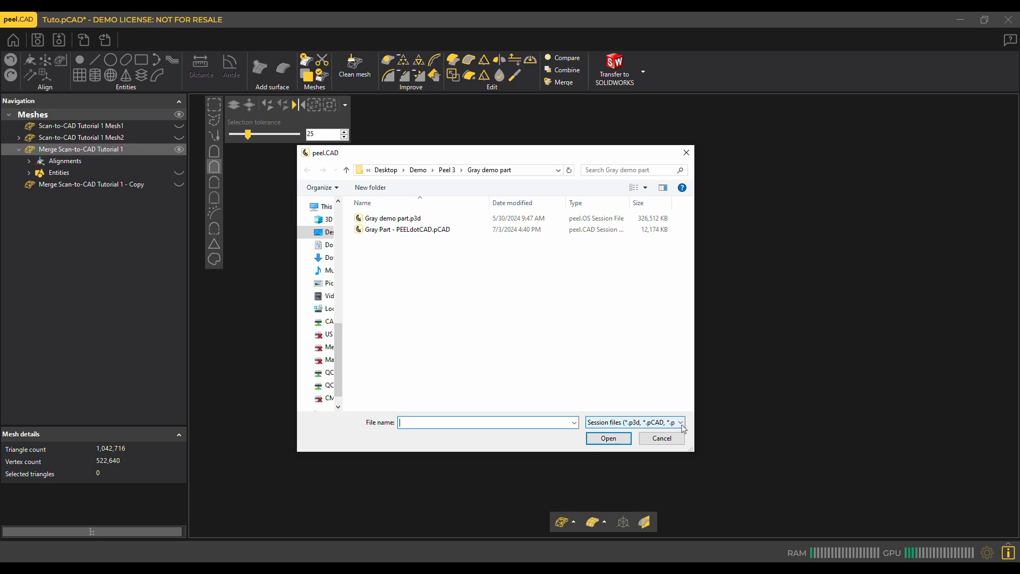
left_click(680, 422)
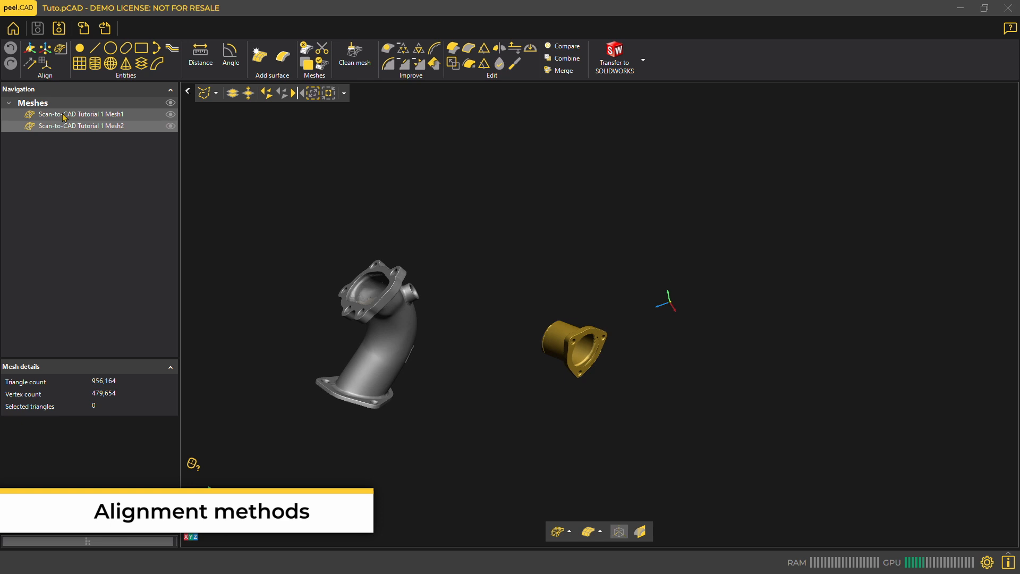
Step: Run Align > Best fit on Mesh1 and Mesh2 to fit the scans together
left_click(59, 48)
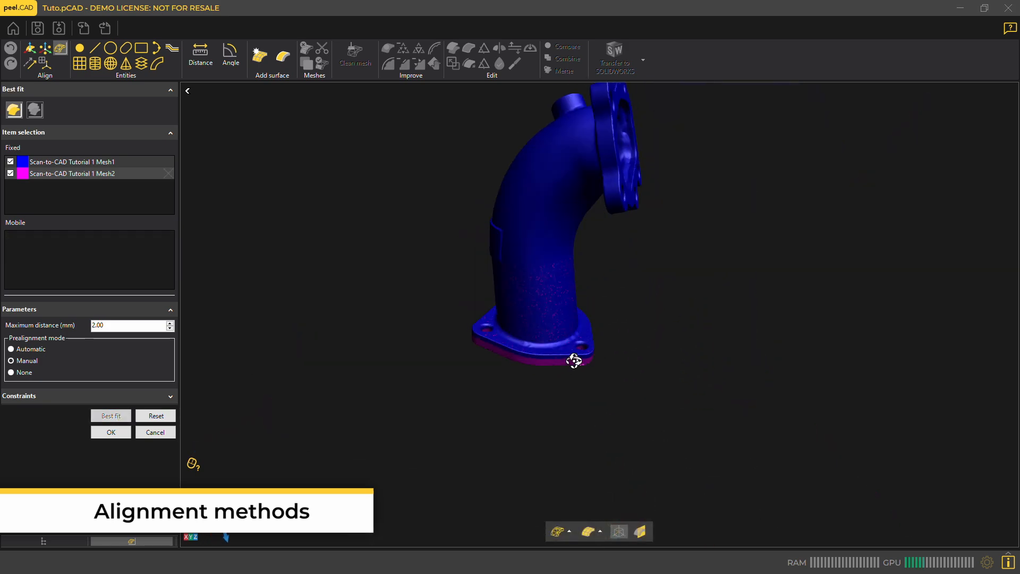
scroll("up", 3)
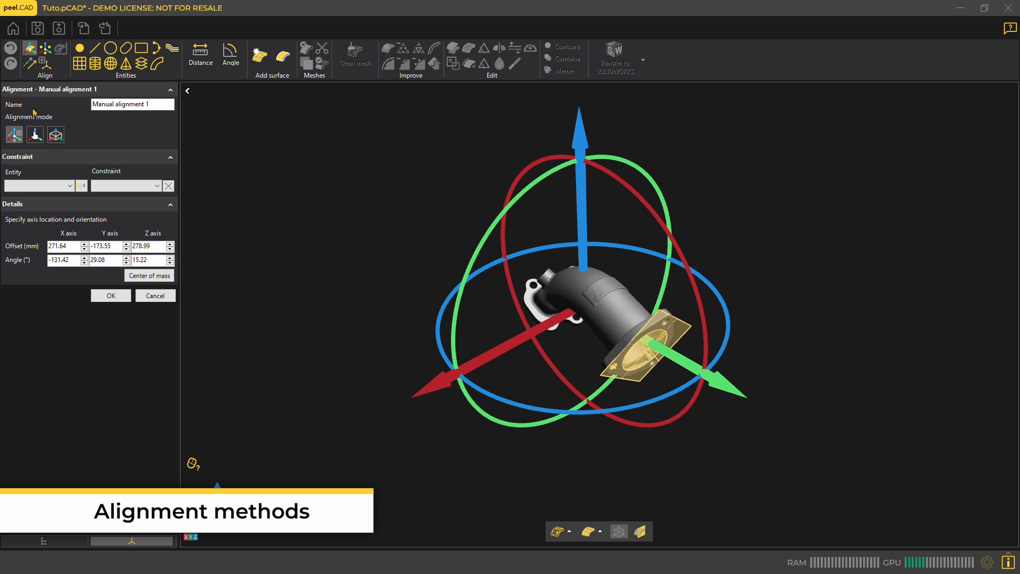
Step: Constrain Plane 1 to plane XY and Circle 1 to origin XY, then inspect the aligned part
left_click(40, 185)
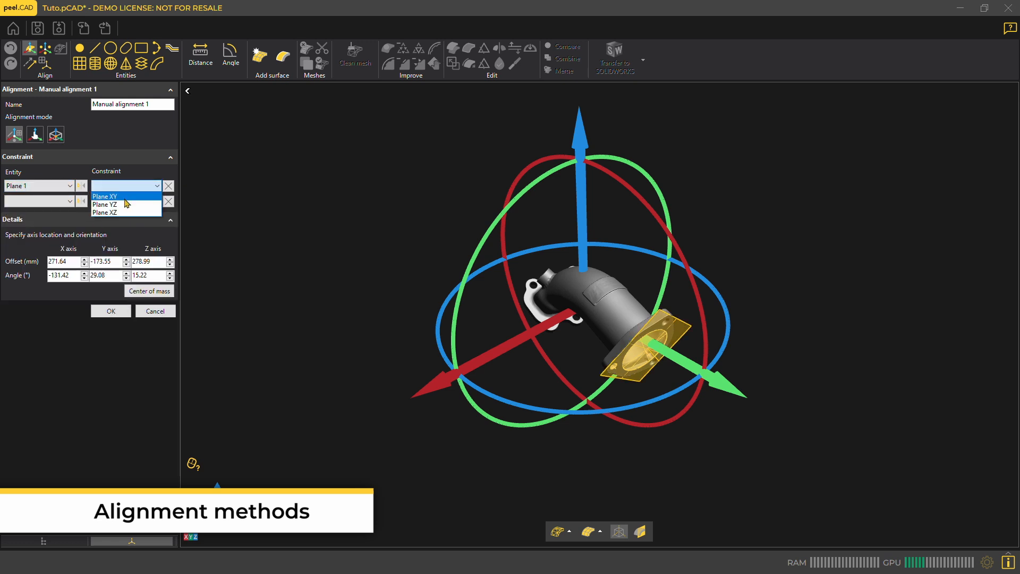
left_click(104, 196)
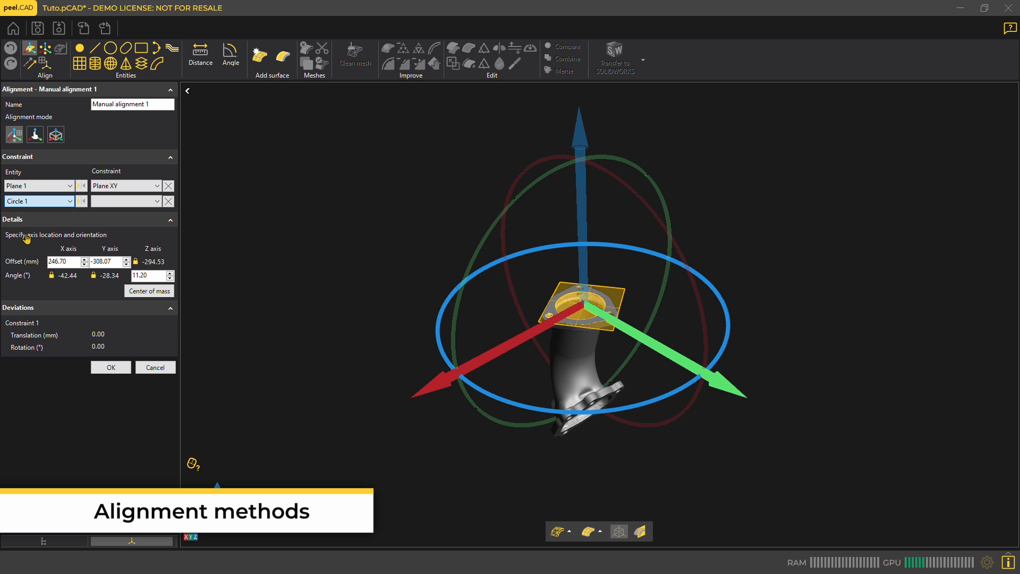
left_click(125, 200)
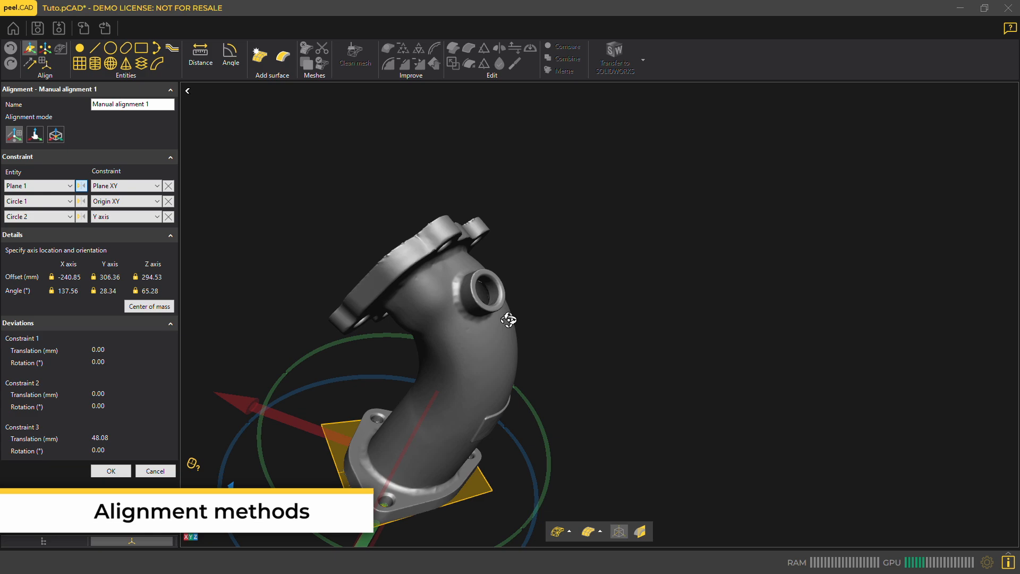
left_click_drag(509, 320, 548, 349)
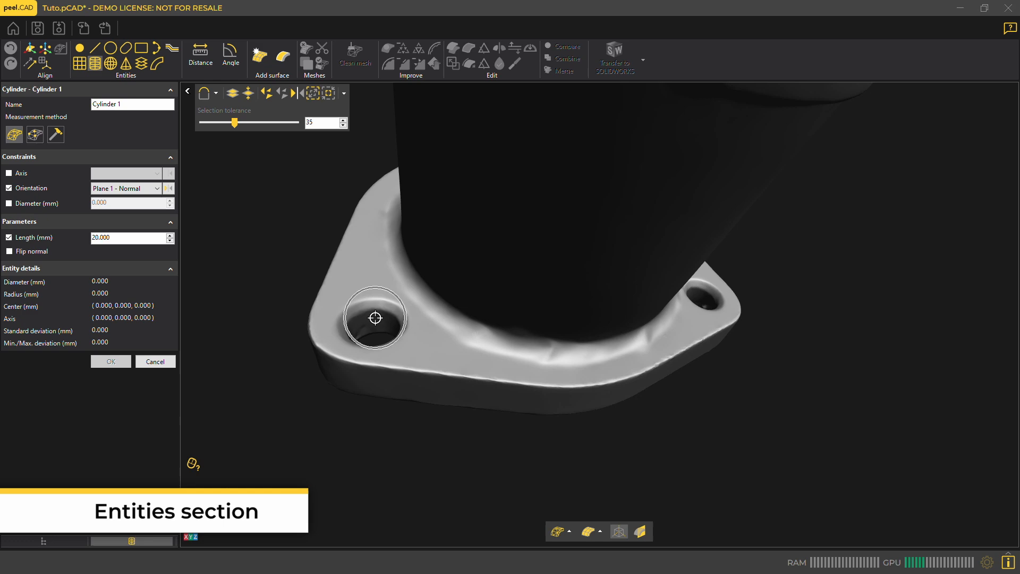
Step: Create Cylinder 1 on the flange bolt hole, oriented along Plane 1's normal
left_click(375, 319)
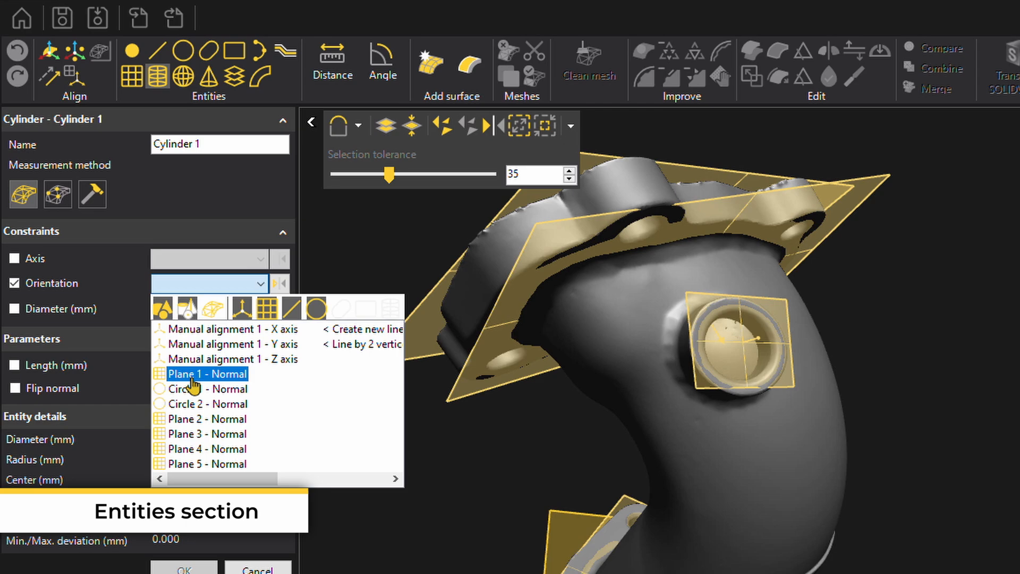
left_click(210, 373)
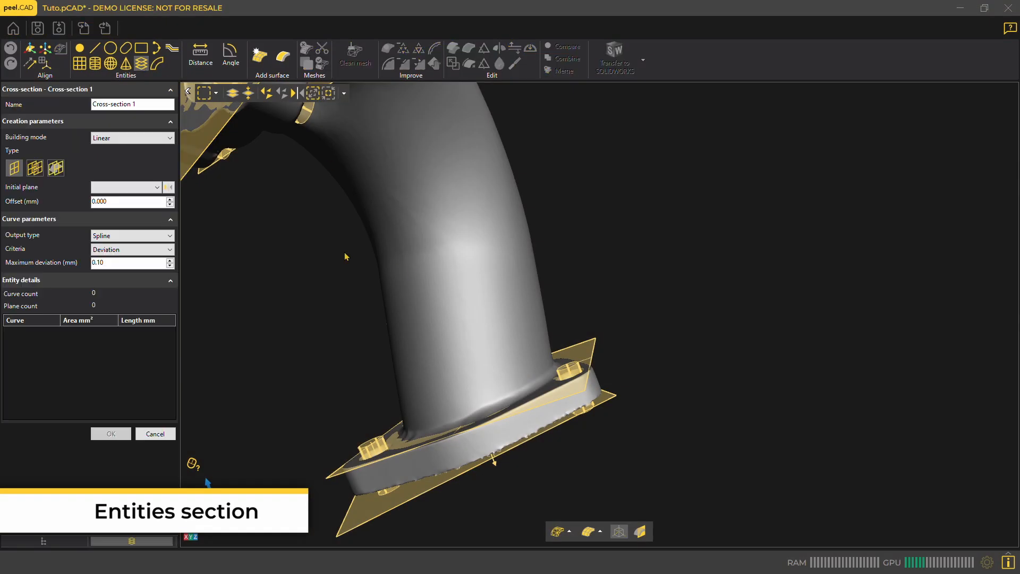
Step: Create Cross-section 1 from Plane 1 and Cross-section 2 from Plane 3, both at 5 mm offset
left_click(126, 188)
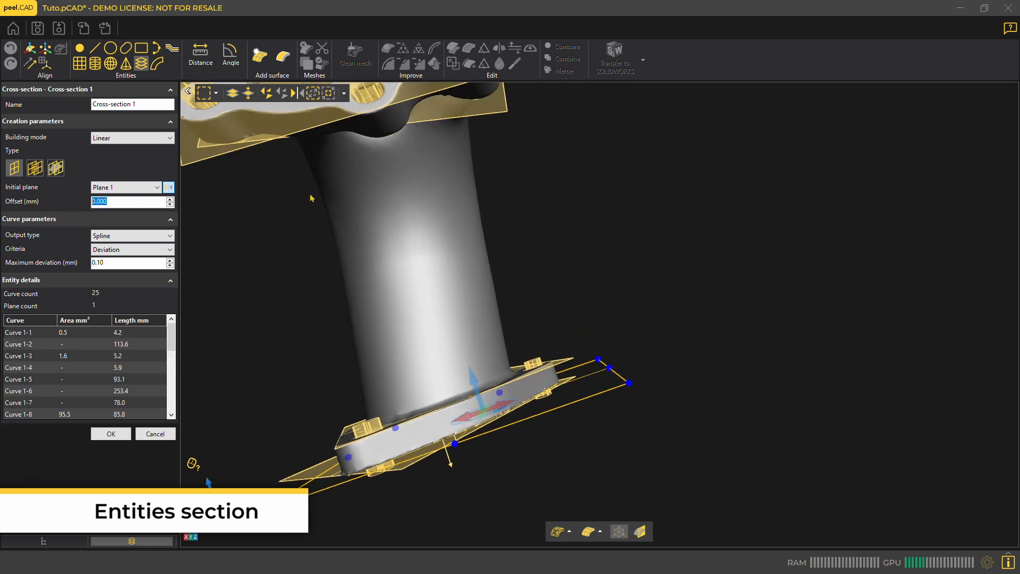
type("5")
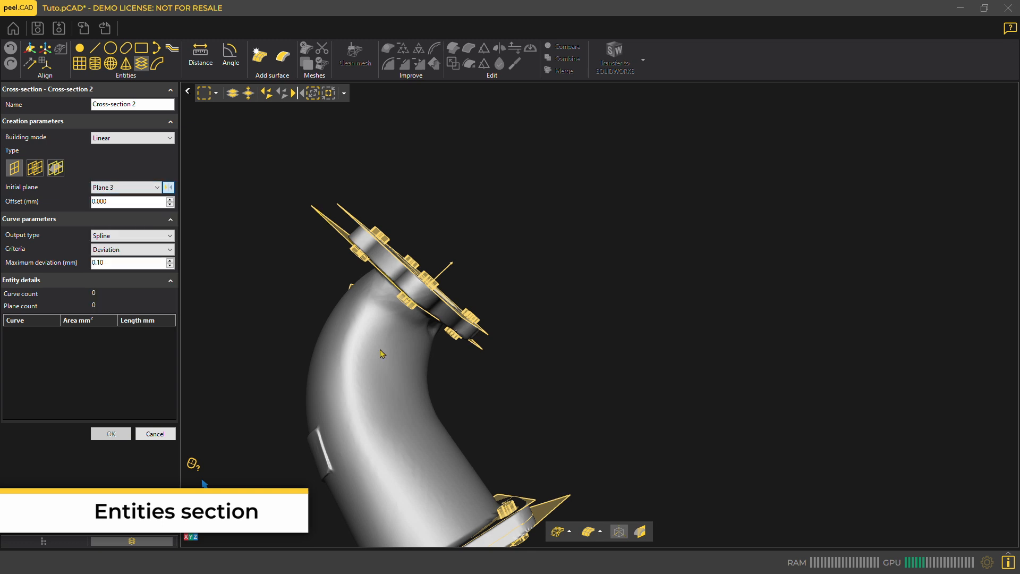
left_click(130, 200)
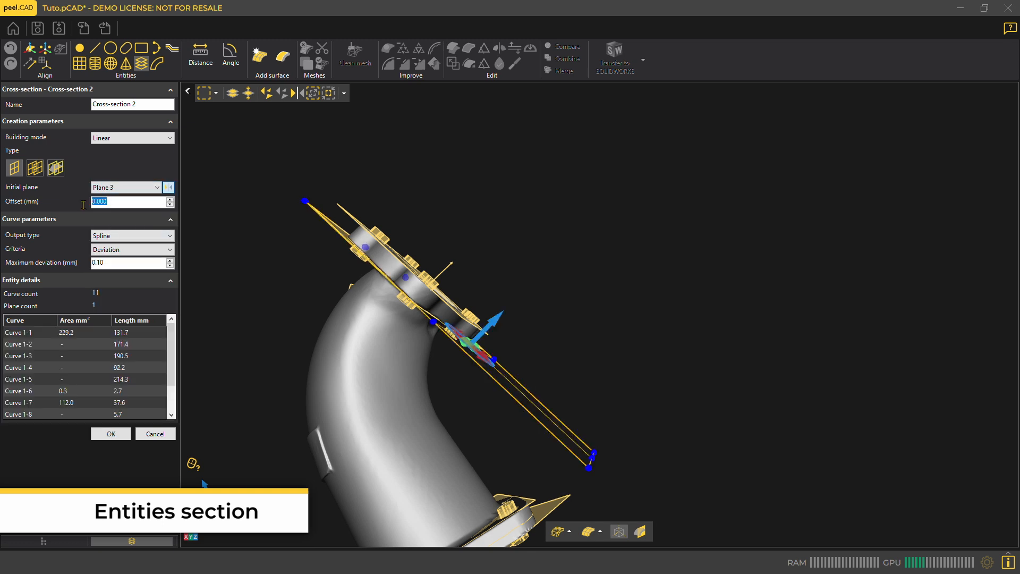
type("5.000")
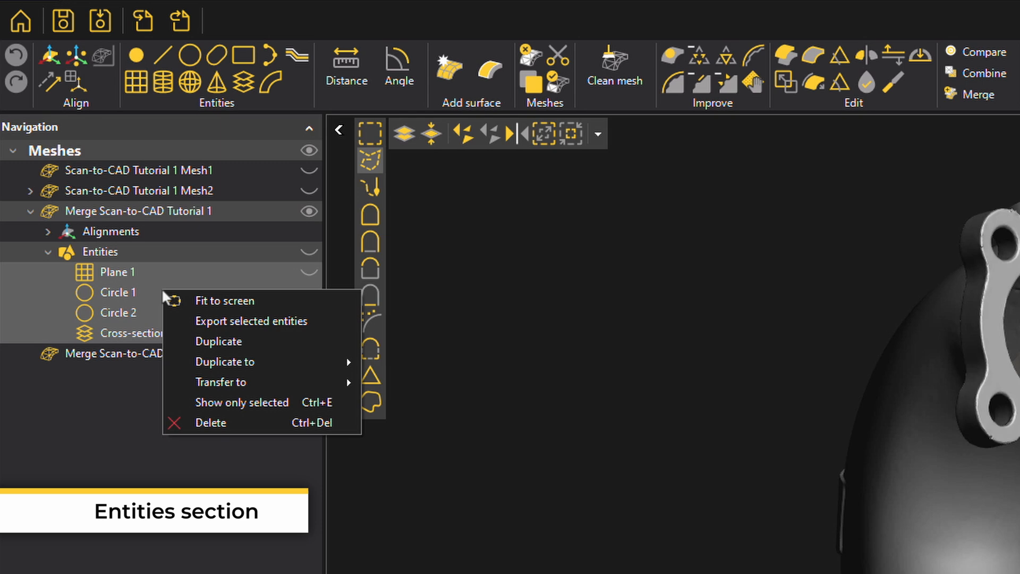
left_click(218, 342)
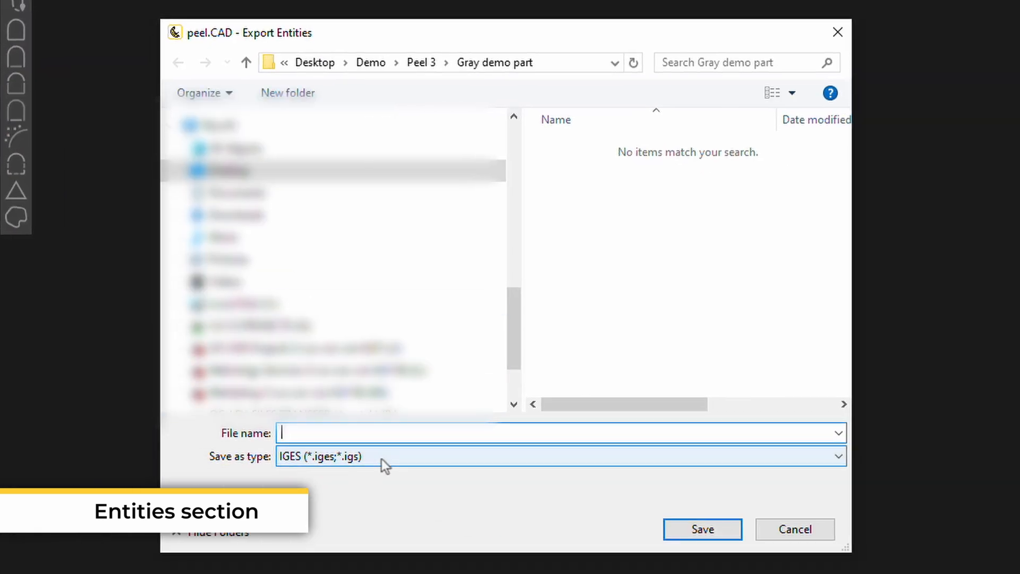
left_click(837, 456)
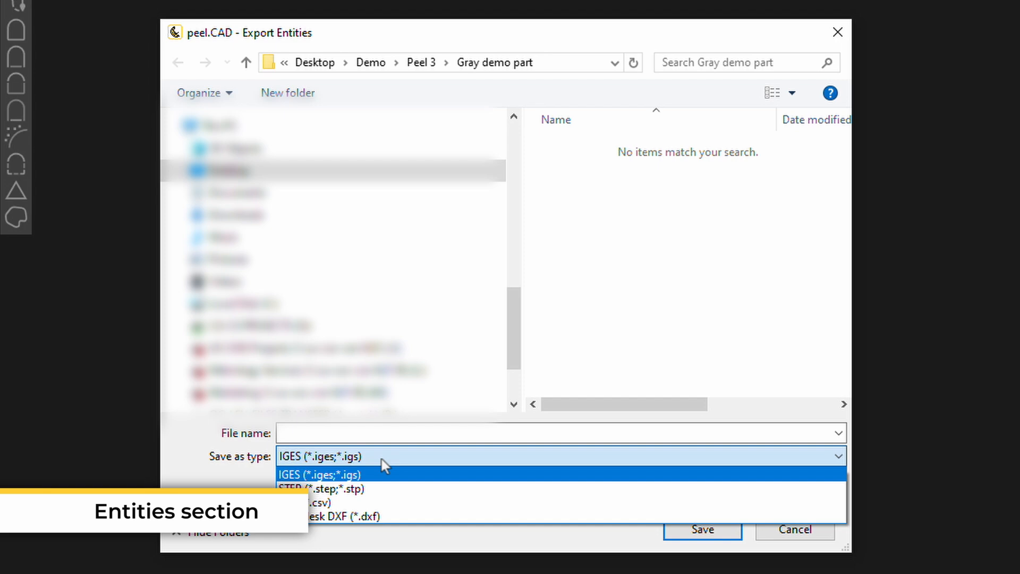
left_click(793, 530)
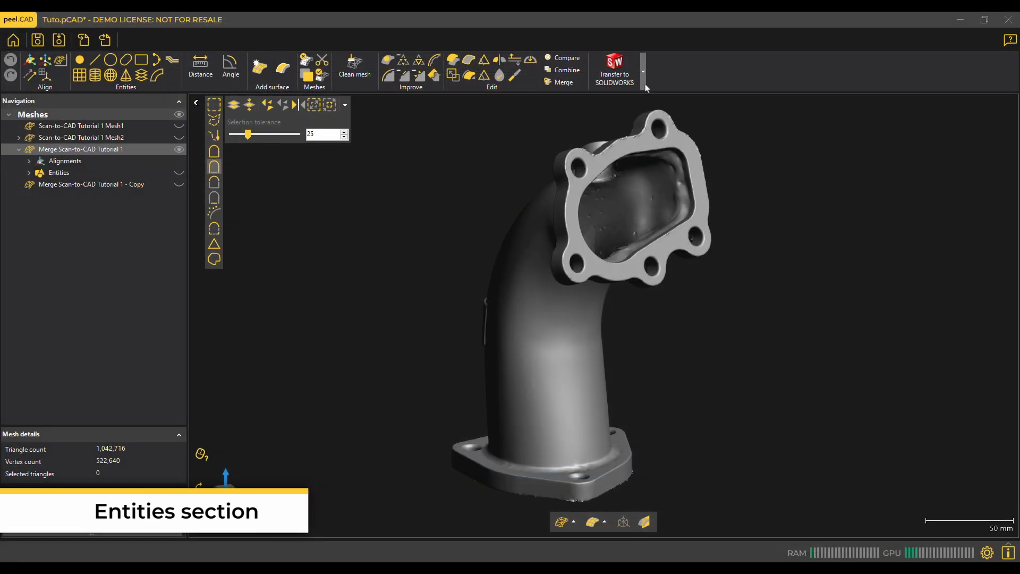
left_click(642, 71)
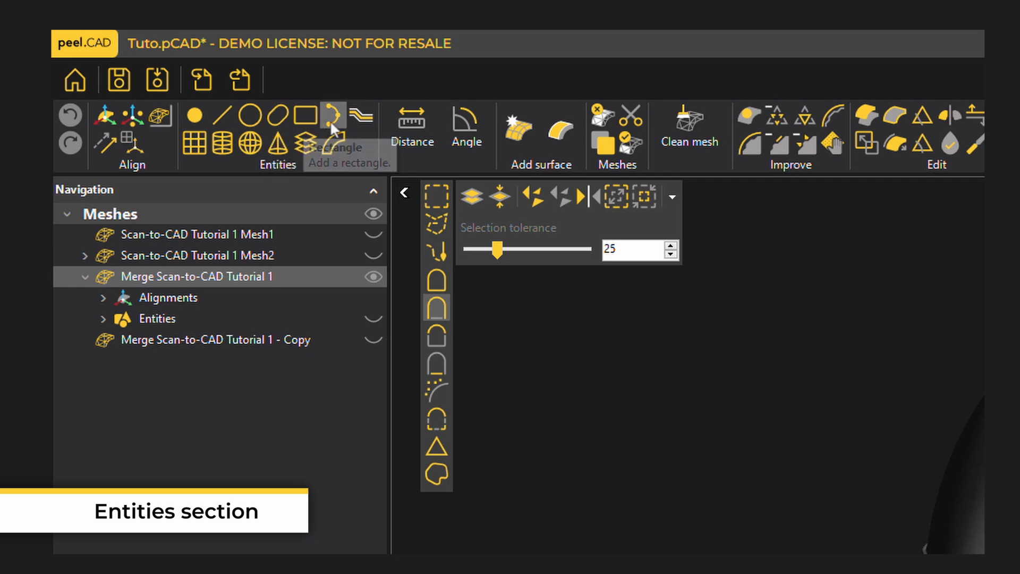
mouse_move(360, 117)
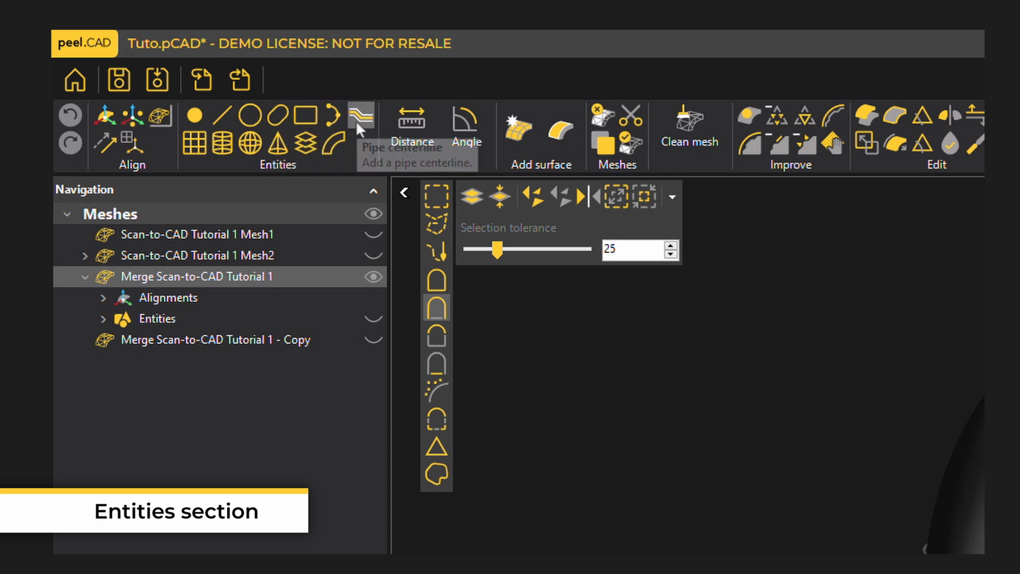
mouse_move(361, 120)
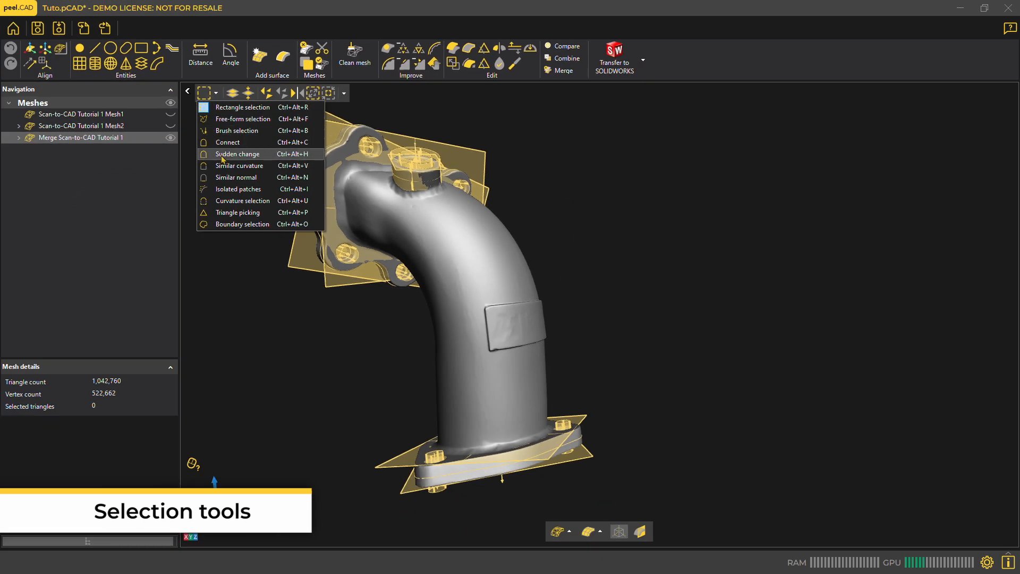
Step: Use Sudden change selection at tolerance about 9 to select only the curved tube body
left_click(237, 153)
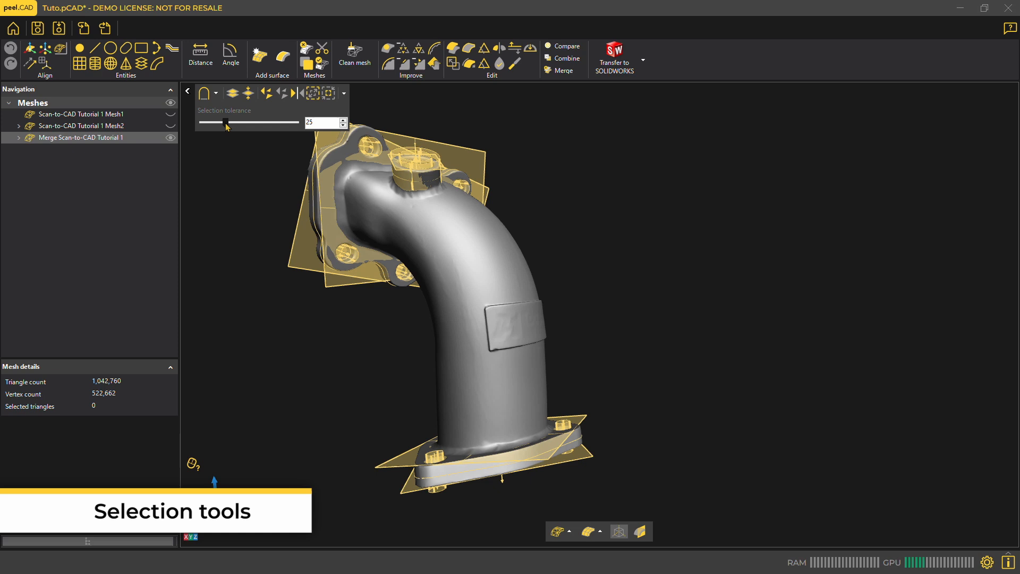
left_click_drag(226, 122, 210, 122)
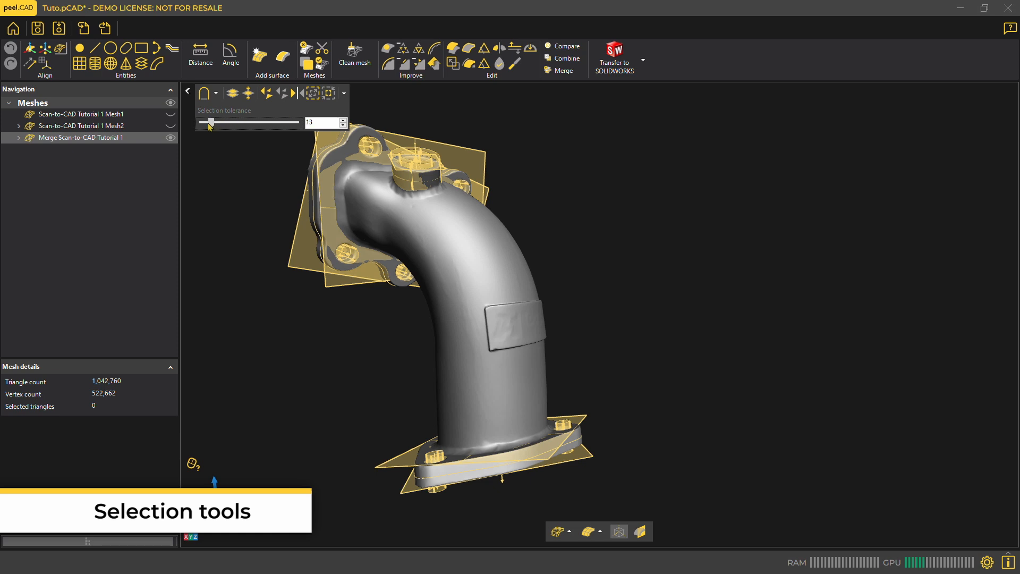
left_click_drag(210, 122, 209, 122)
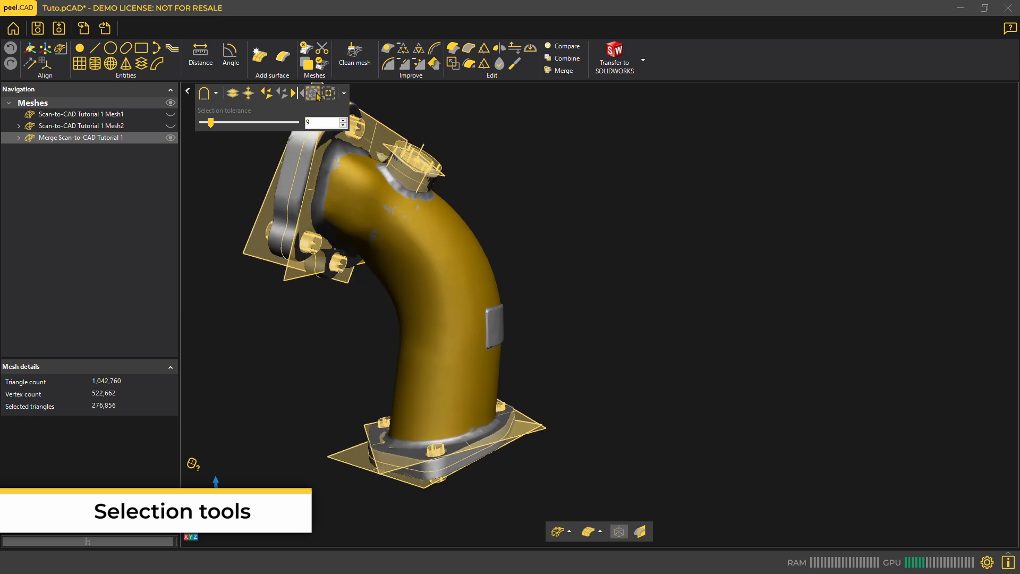
left_click(313, 92)
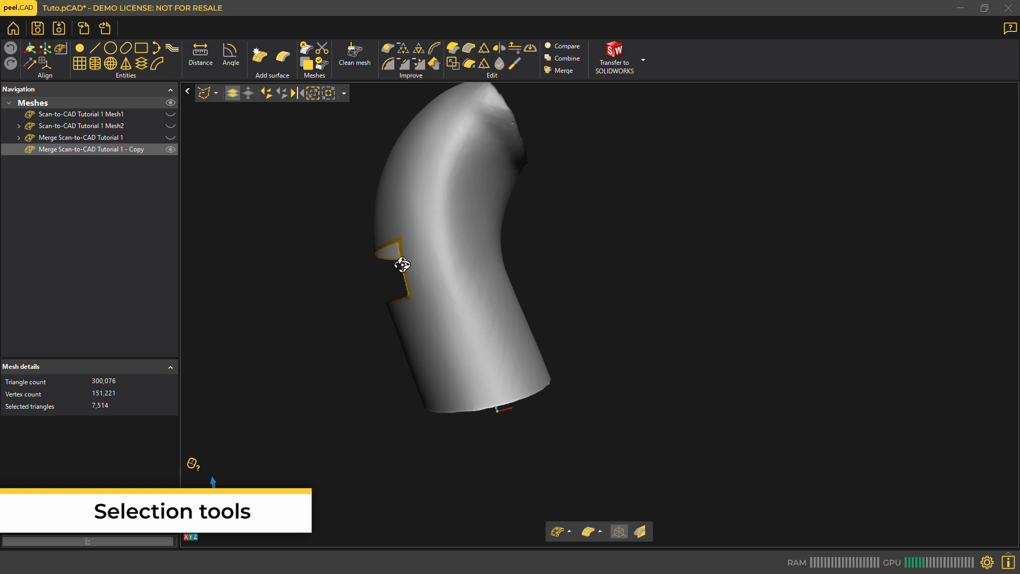
Step: Select the triangles around the notch on the copy mesh and delete them, leaving a hole
left_click_drag(401, 264, 521, 254)
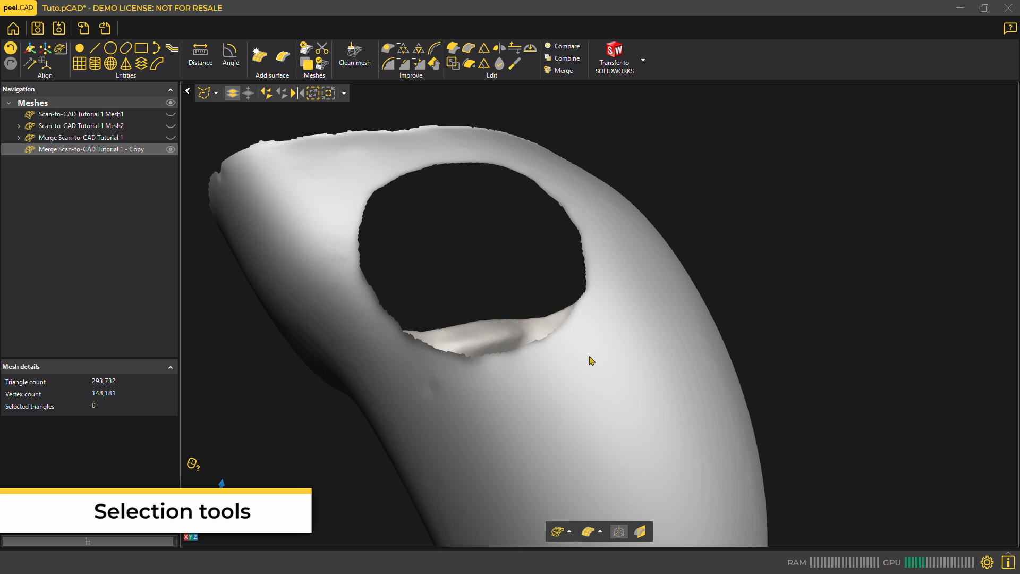
left_click(216, 91)
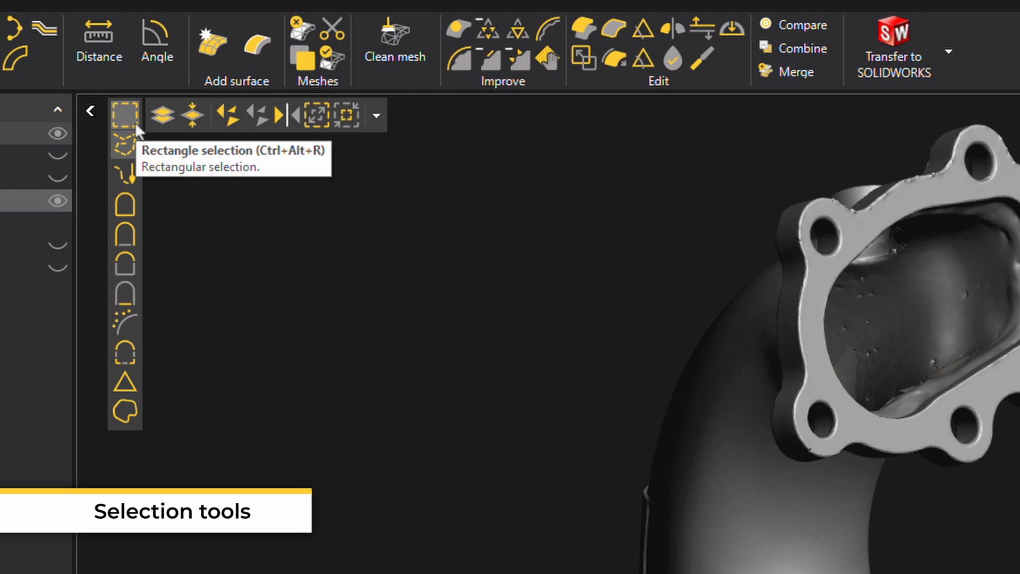
mouse_move(129, 179)
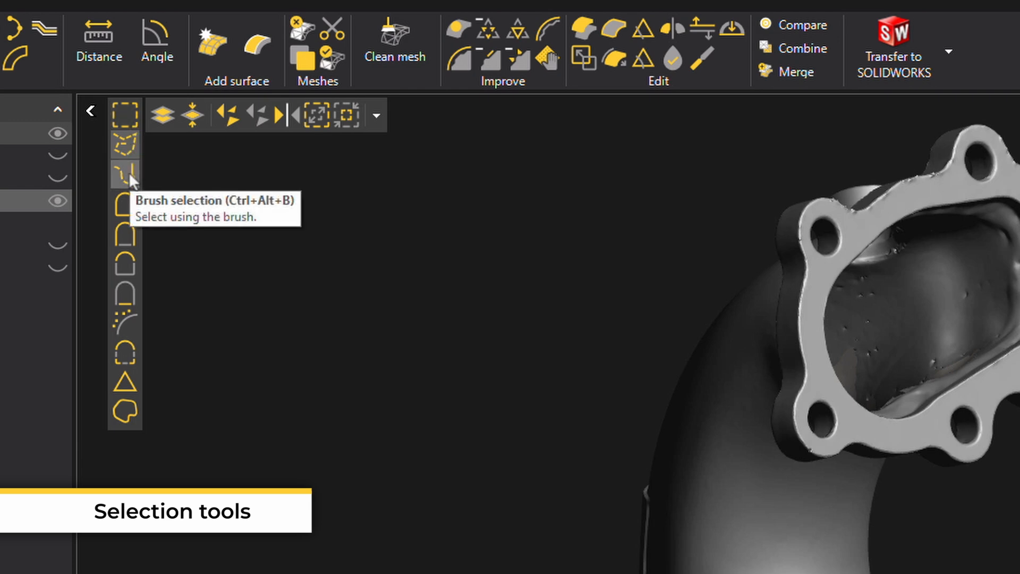
mouse_move(124, 205)
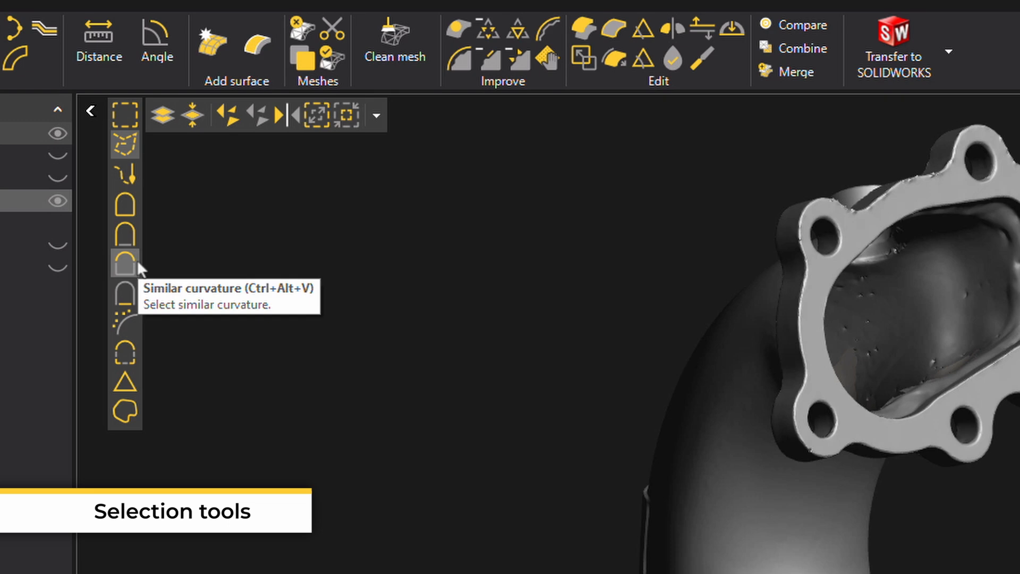
mouse_move(129, 303)
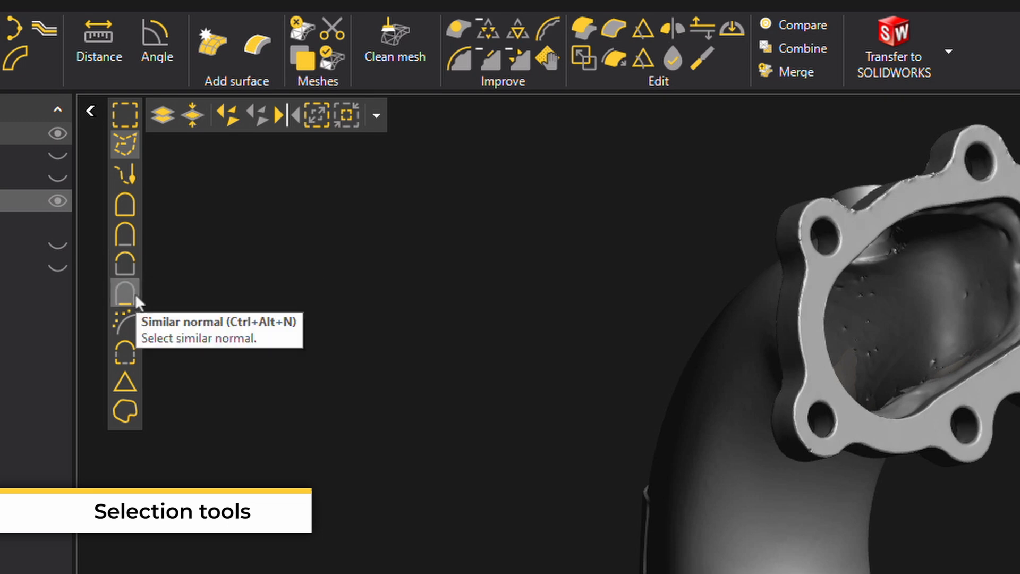
mouse_move(126, 355)
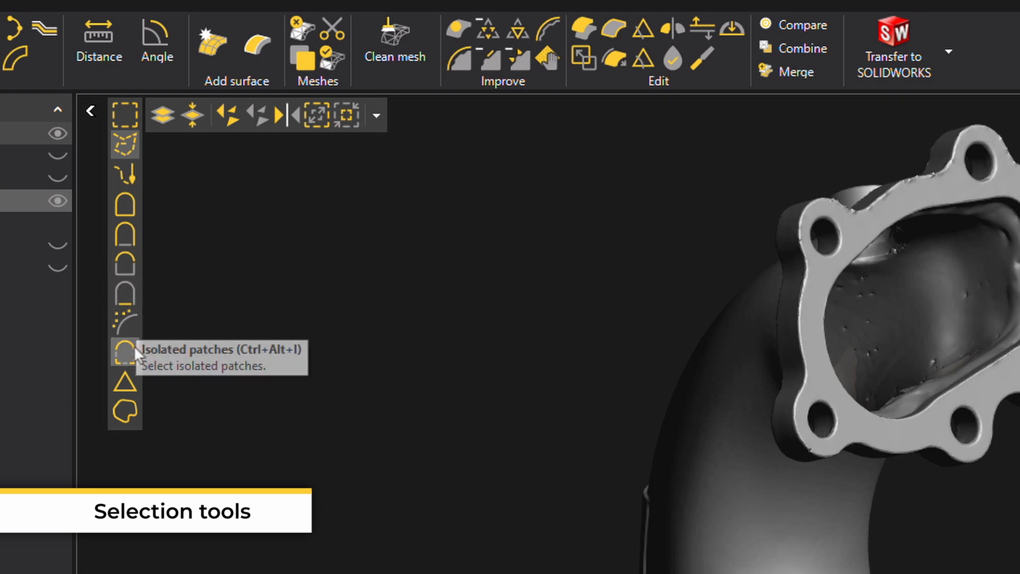
mouse_move(125, 382)
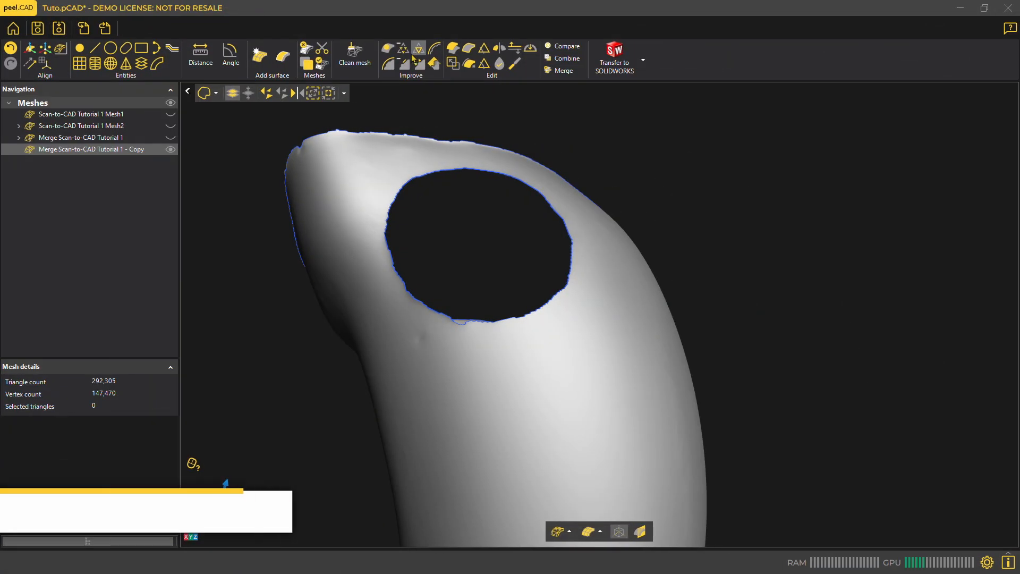
Step: Fill the hole with Low curvature triangles, then brush-select along the top rim
left_click(387, 47)
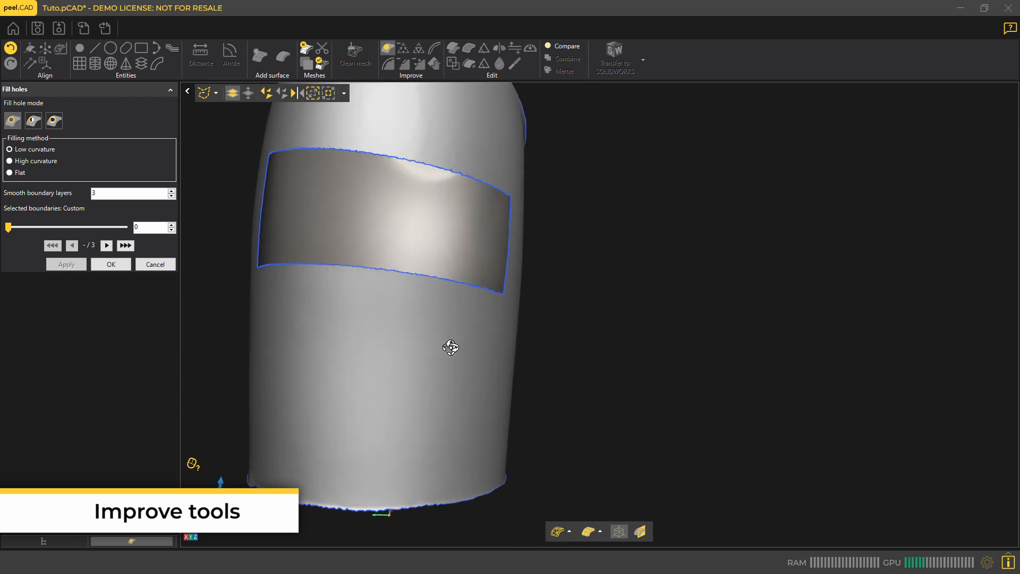
left_click(65, 264)
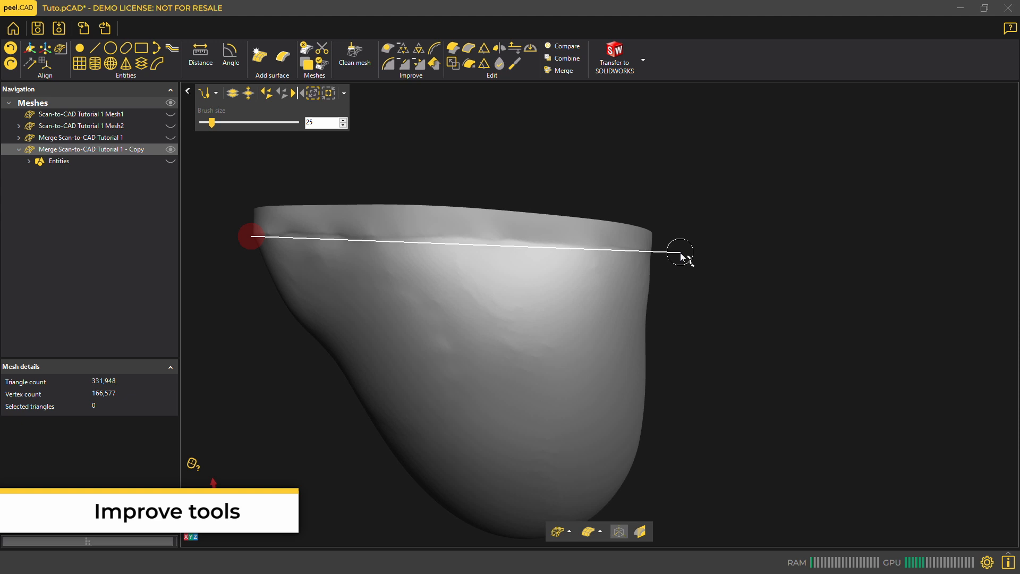
left_click_drag(248, 235, 680, 253)
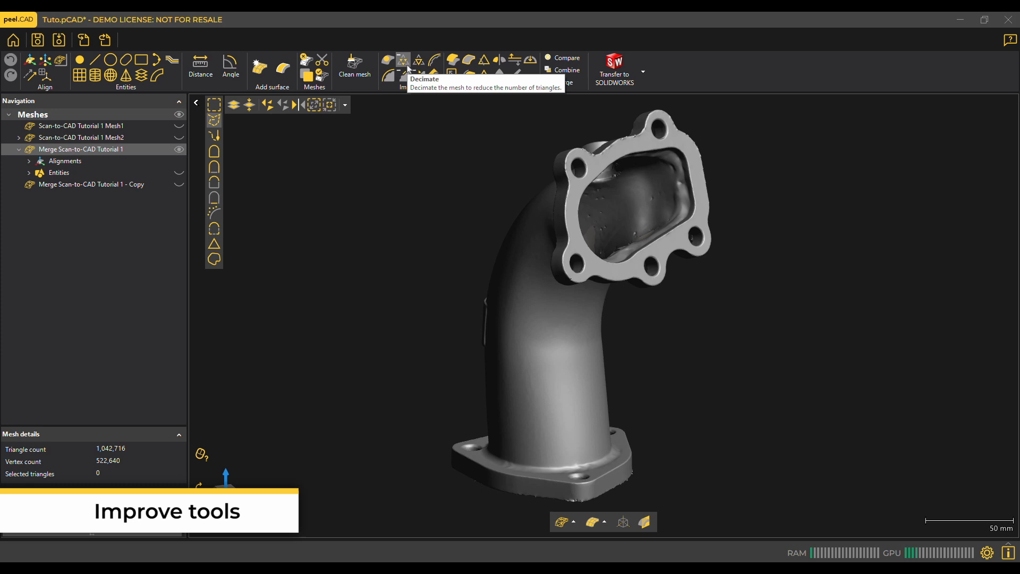
mouse_move(419, 60)
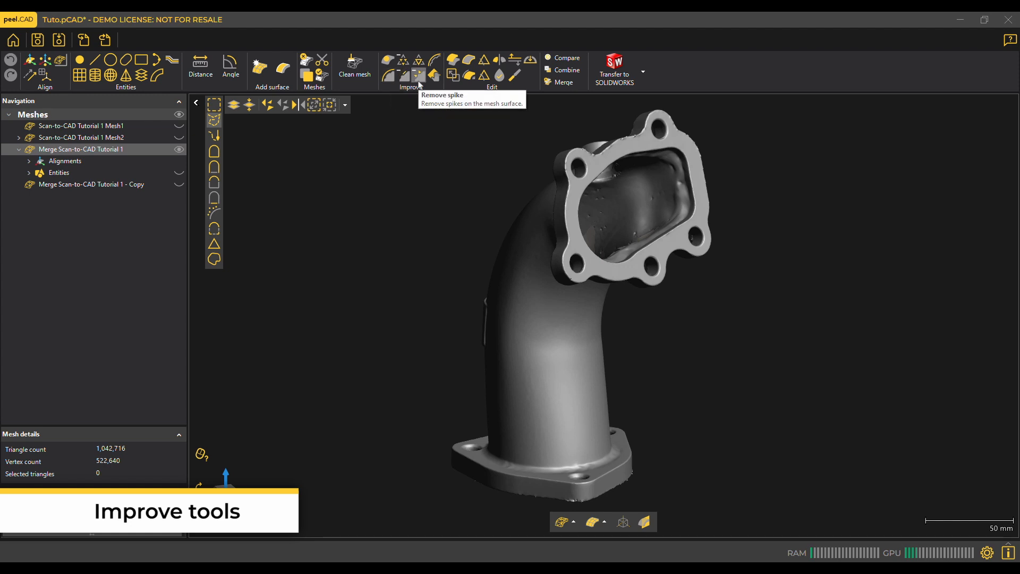
mouse_move(433, 76)
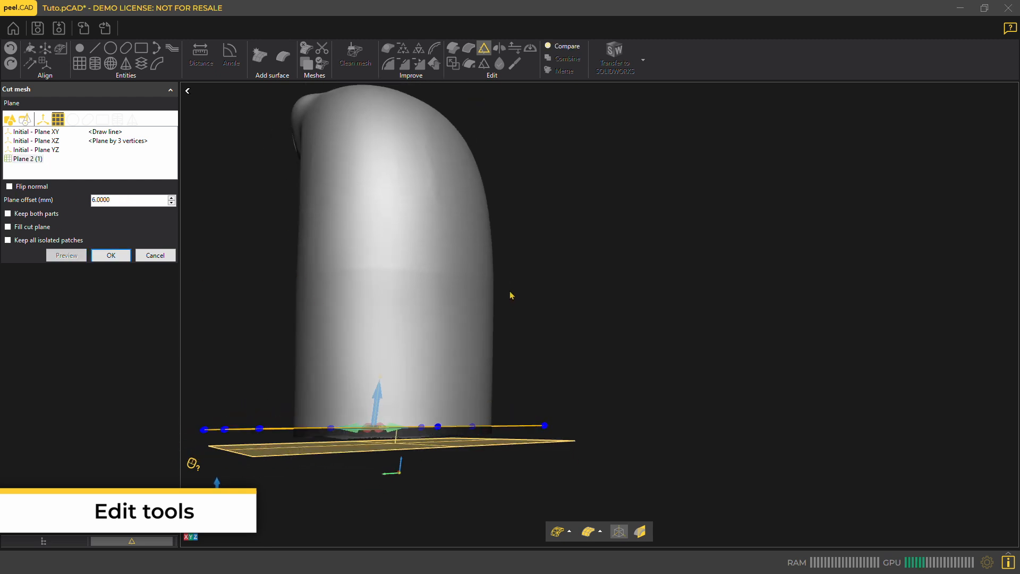
Step: Cut the tube's lower end with Plane 2 and extrude its boundary to a fitted plane
left_click(469, 47)
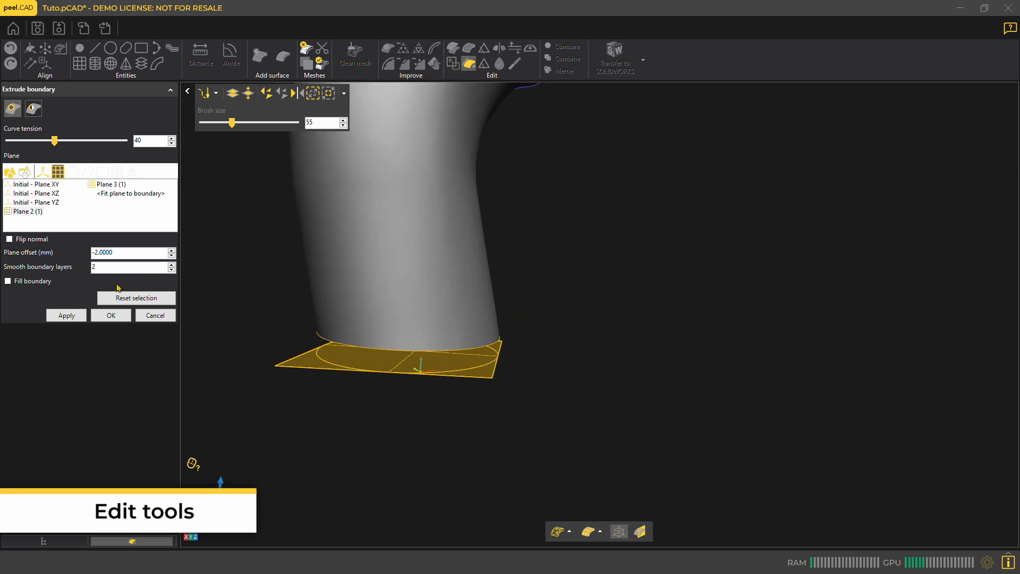
left_click(453, 47)
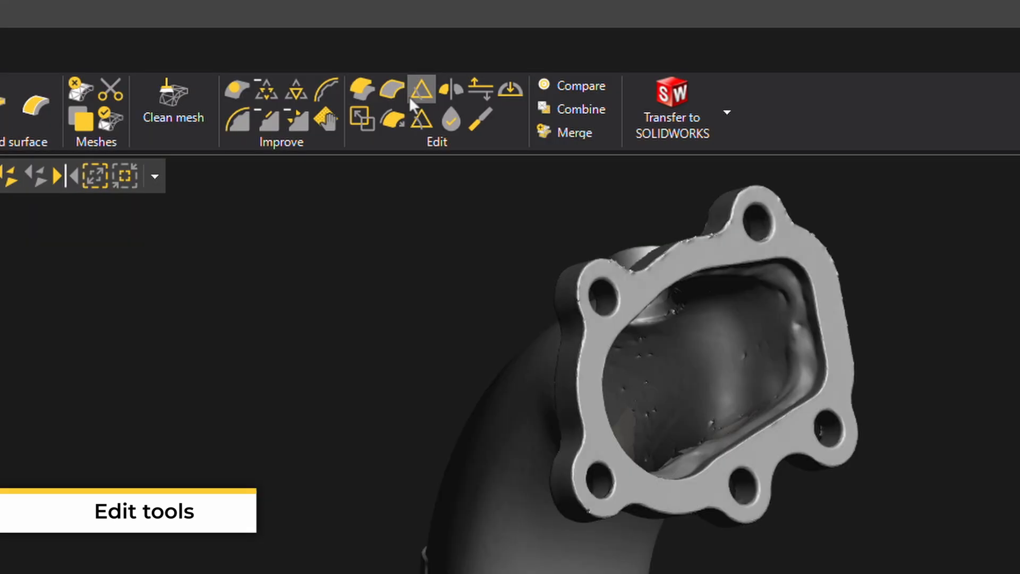
mouse_move(392, 89)
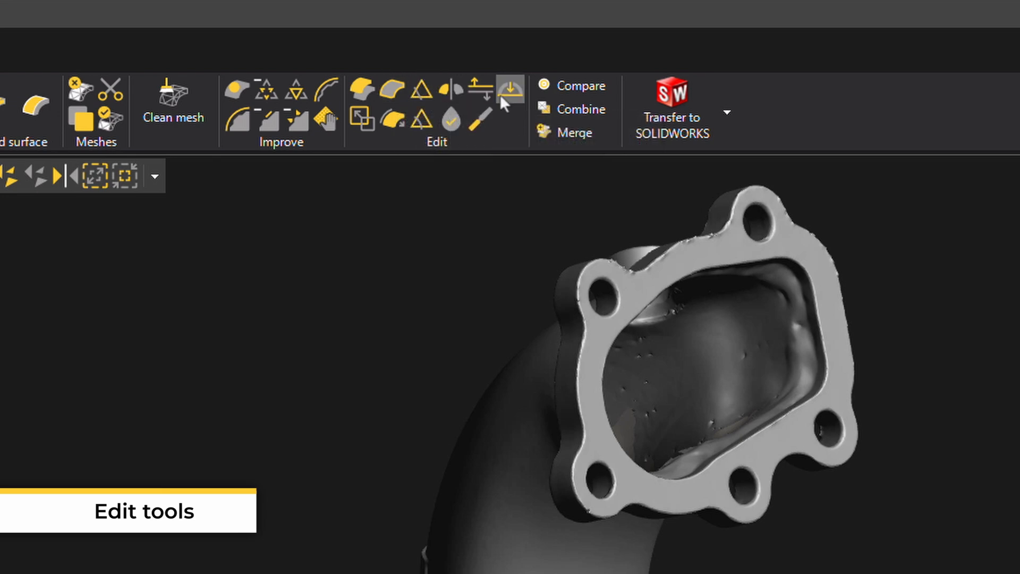
mouse_move(511, 91)
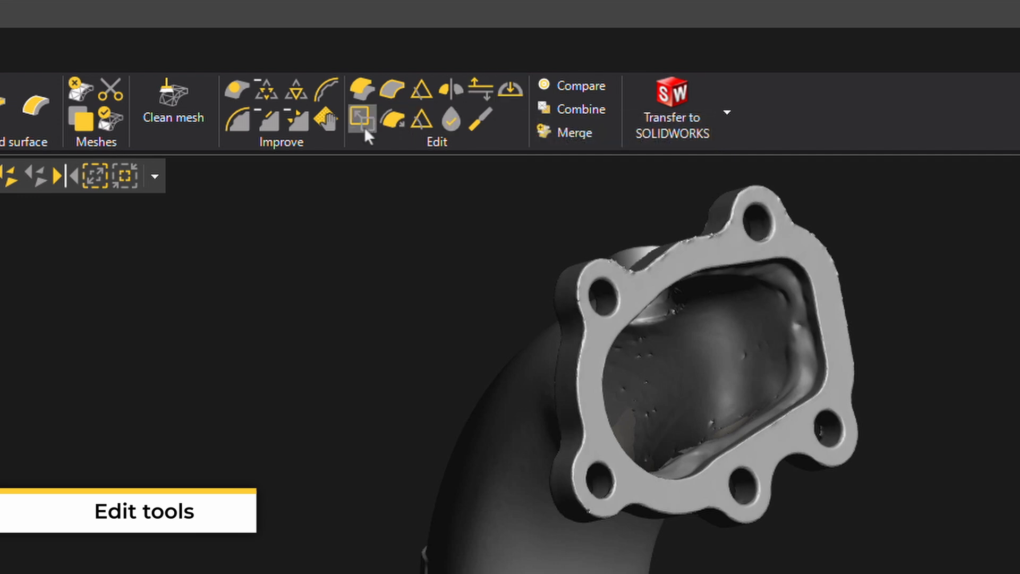
mouse_move(361, 118)
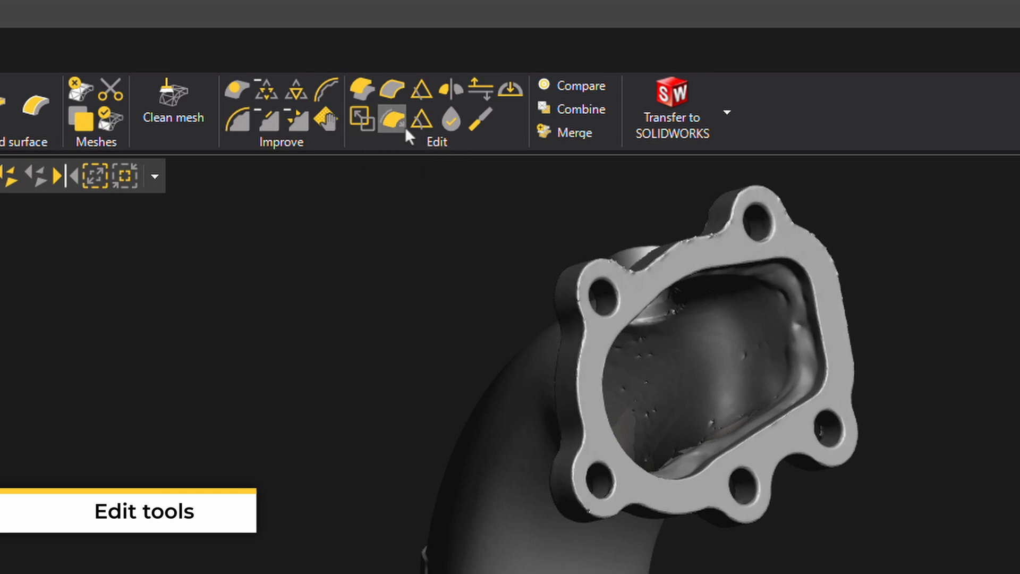
mouse_move(422, 119)
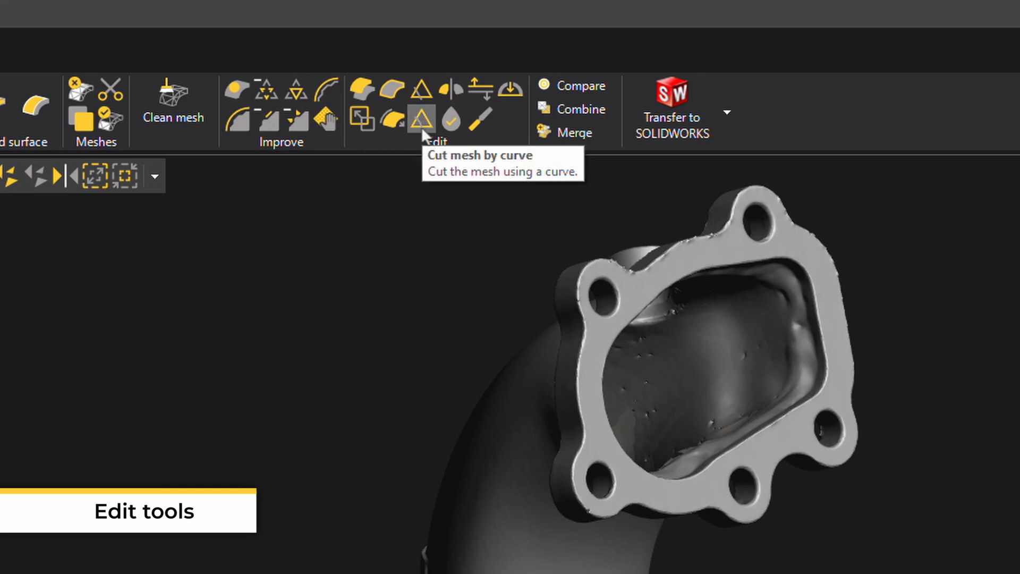
mouse_move(451, 122)
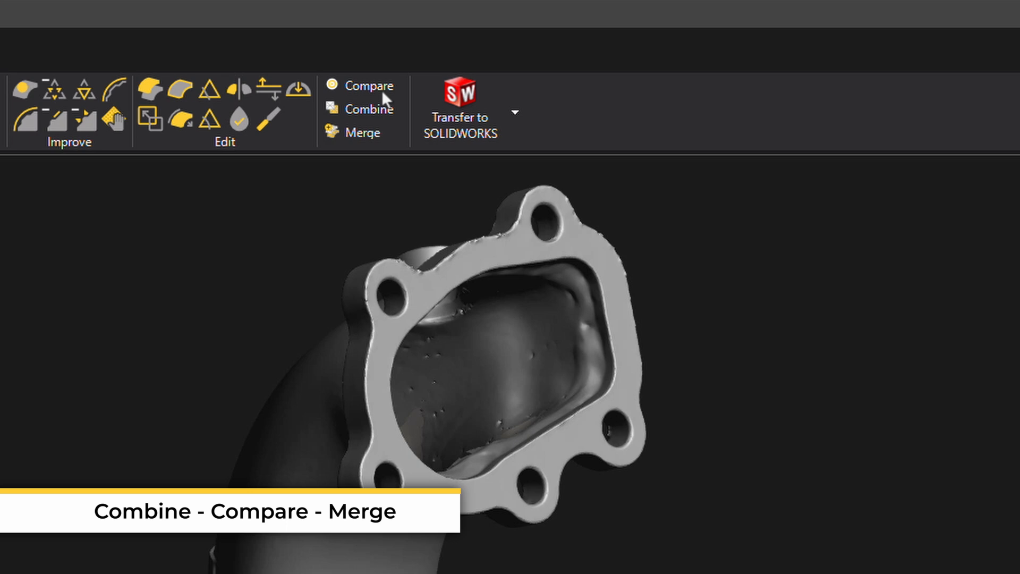
mouse_move(368, 85)
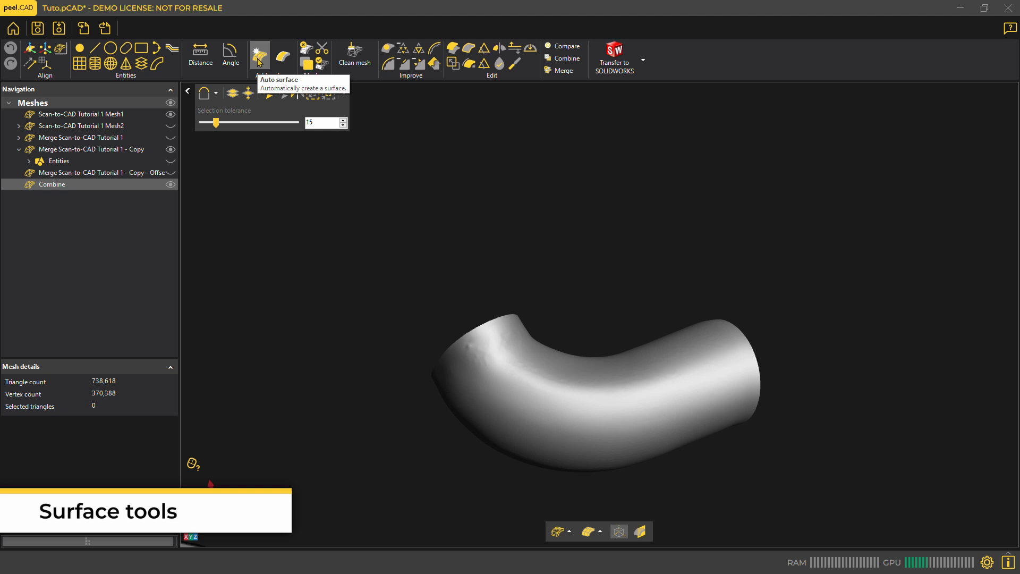
Step: Start an Auto surface on the bent tube mesh with about 2500 patches
left_click(259, 53)
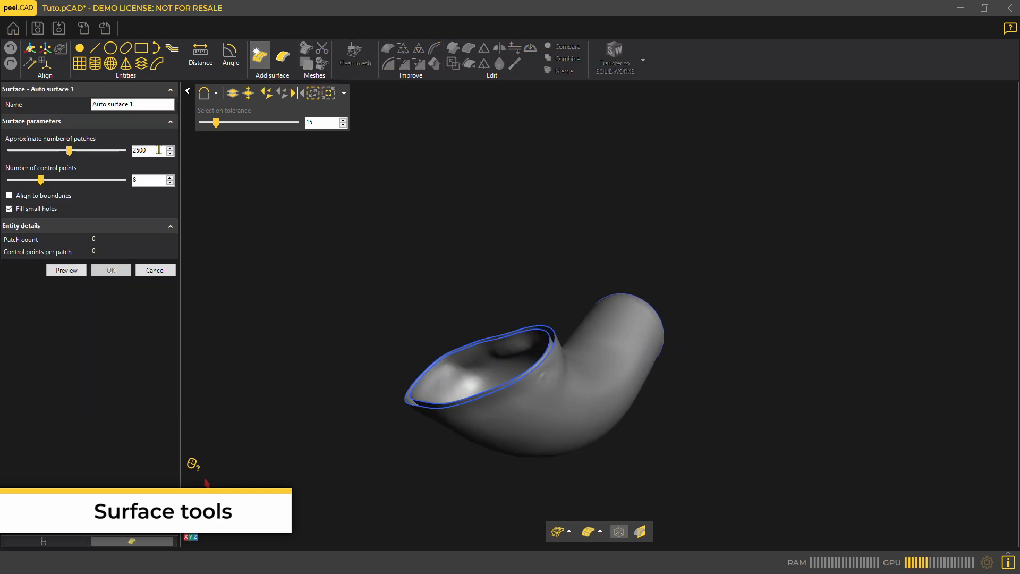
left_click(66, 270)
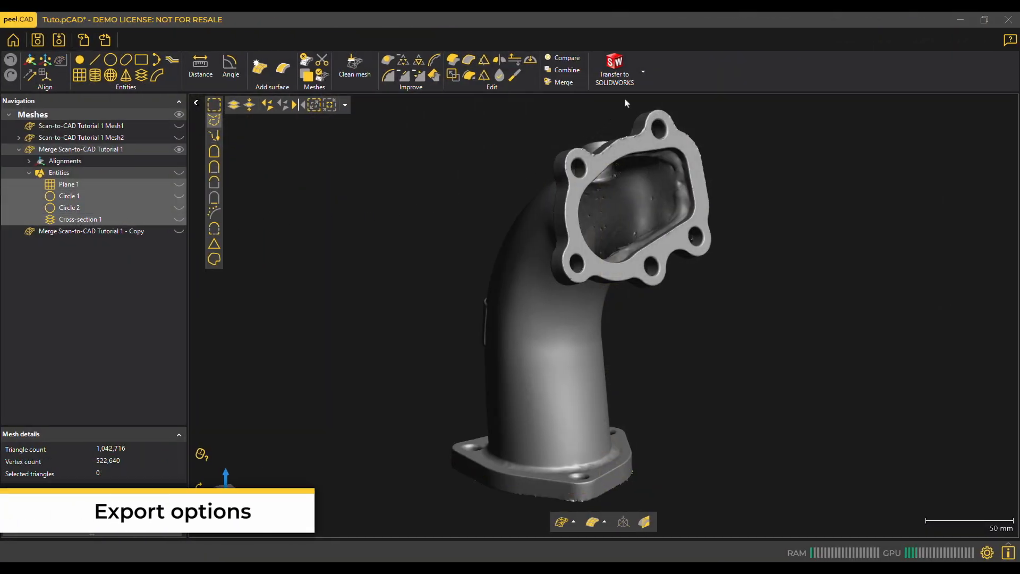
Step: Transfer the elbow's planes, circles and cross-section to SOLIDWORKS as a new part and inspect it
left_click(642, 71)
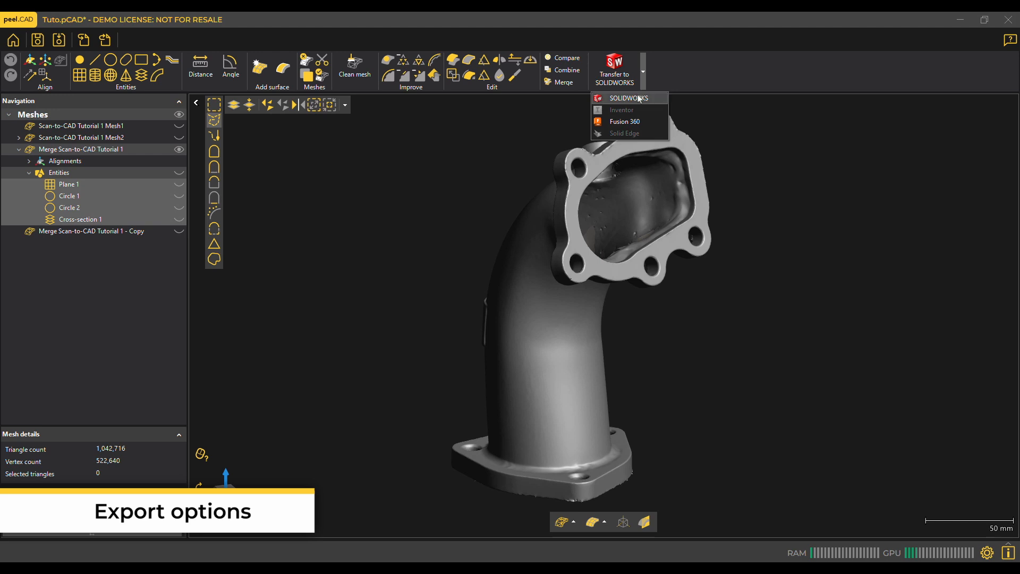
mouse_move(647, 123)
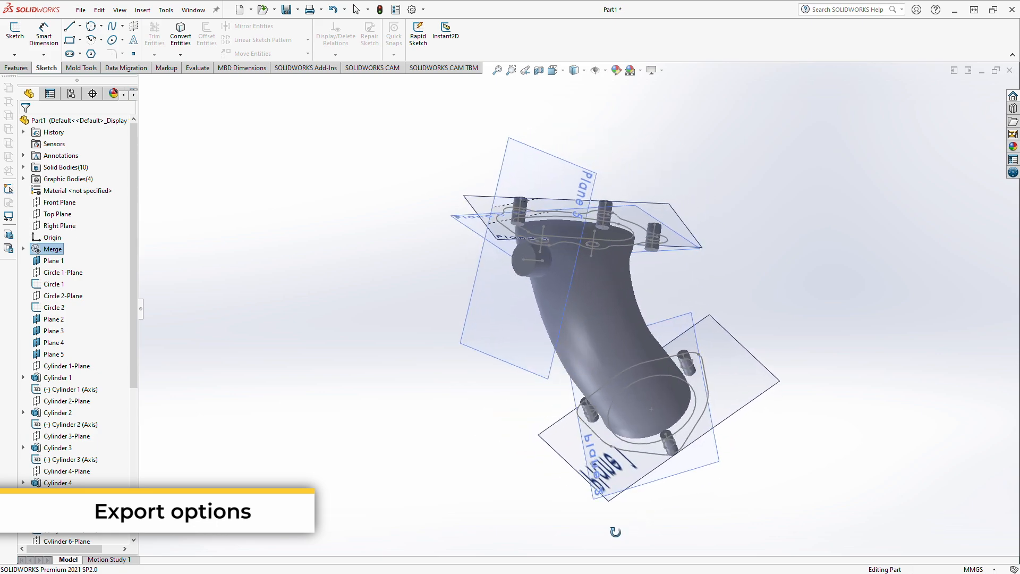
left_click_drag(615, 532, 227, 349)
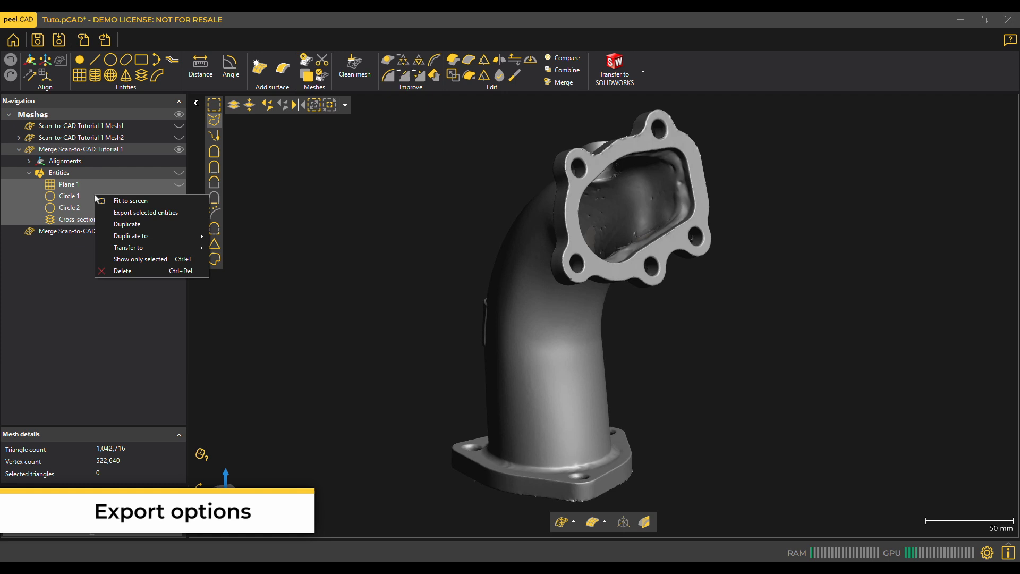
Step: Export the selected elbow entities to a file, listing IGES, STEP, CSV and DXF formats
left_click(127, 224)
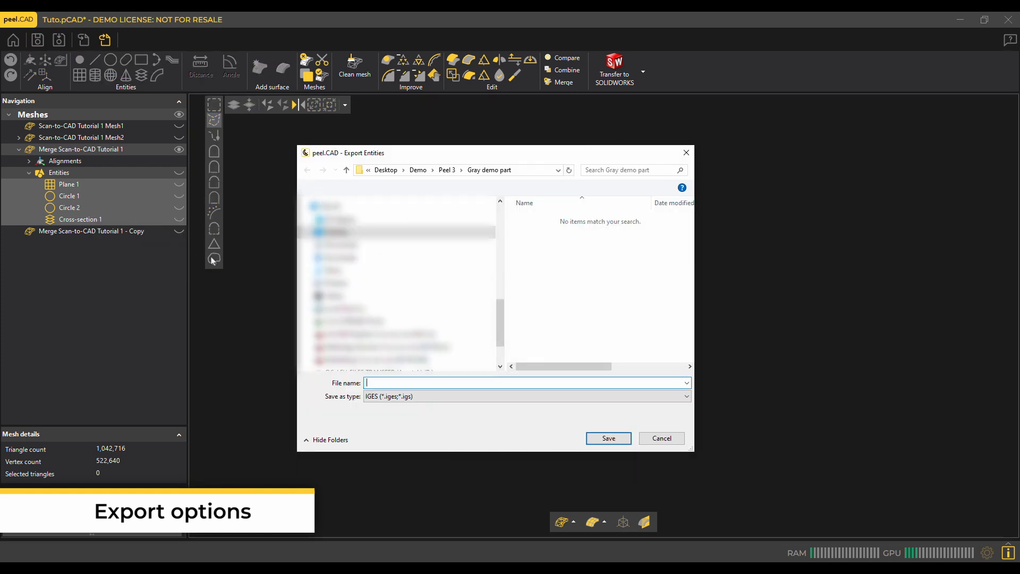
left_click(525, 397)
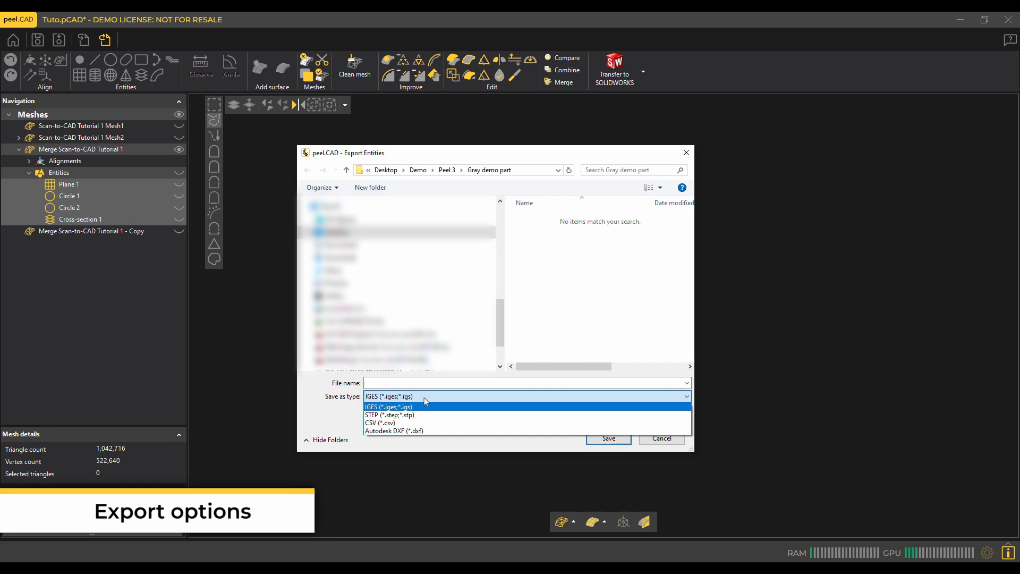